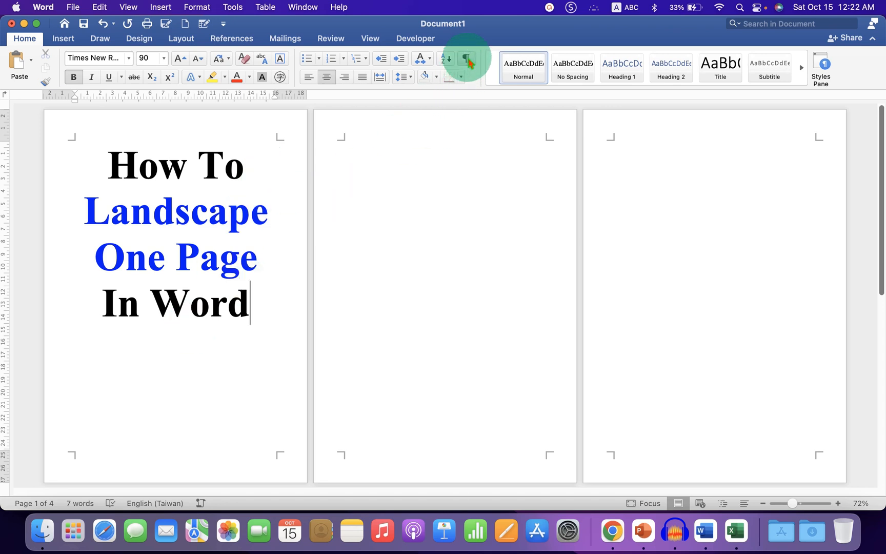
Turn on Show/Hide ¶ so paragraph marks appear across all four pages.
{"action": "left_click", "coordinate": [463, 58]}
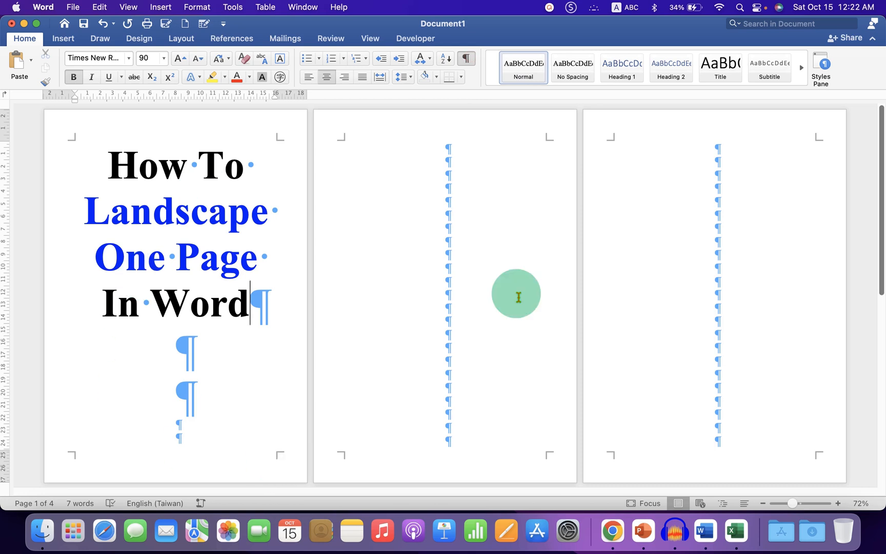
{"action": "mouse_move", "coordinate": [545, 313]}
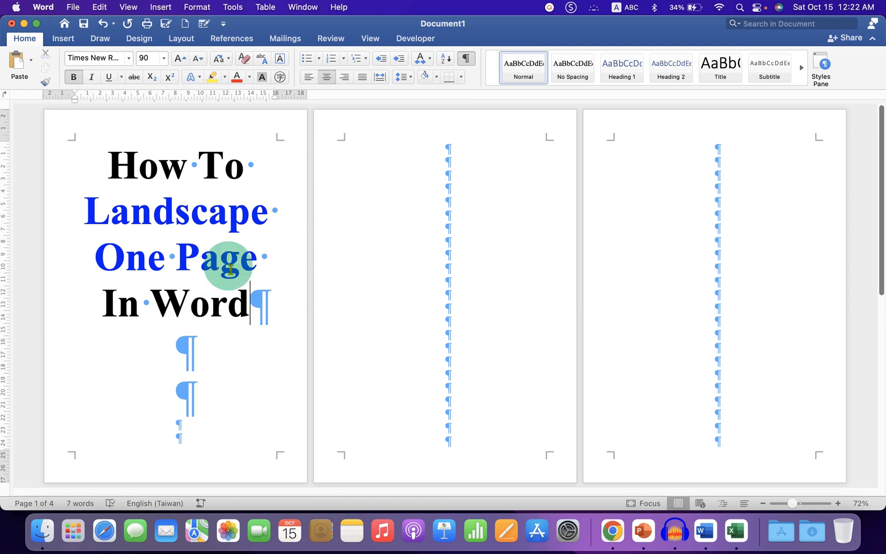
{"action": "mouse_move", "coordinate": [467, 315]}
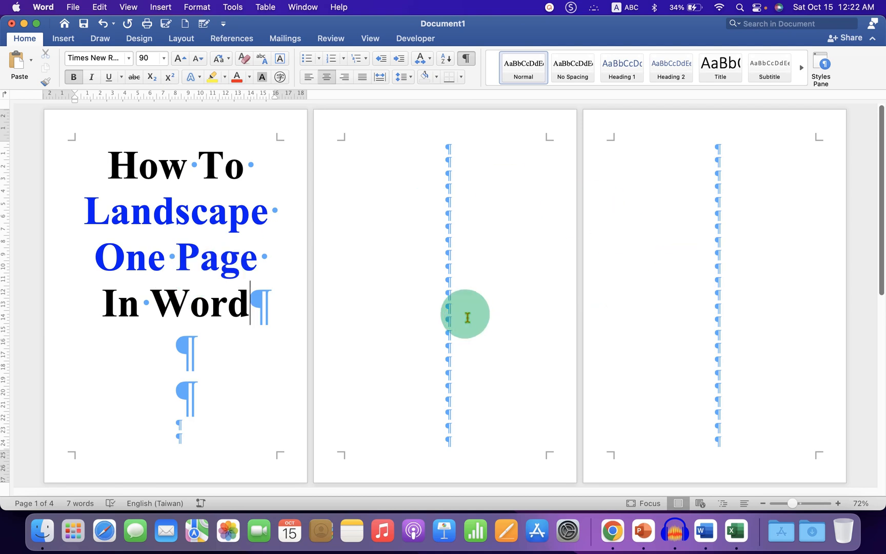
{"action": "mouse_move", "coordinate": [274, 310]}
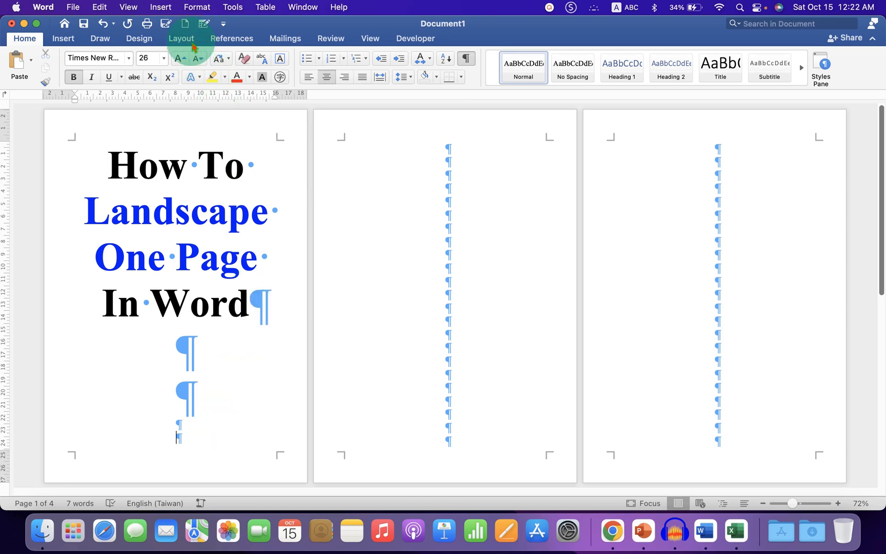
Add a Next Page section break at the end of the title page via Layout > Breaks.
{"action": "left_click", "coordinate": [182, 38]}
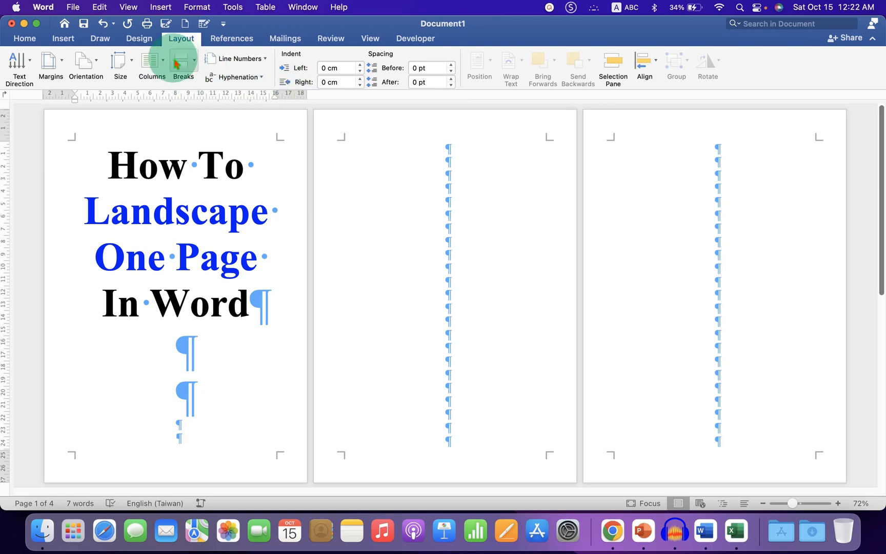
{"action": "mouse_move", "coordinate": [183, 64]}
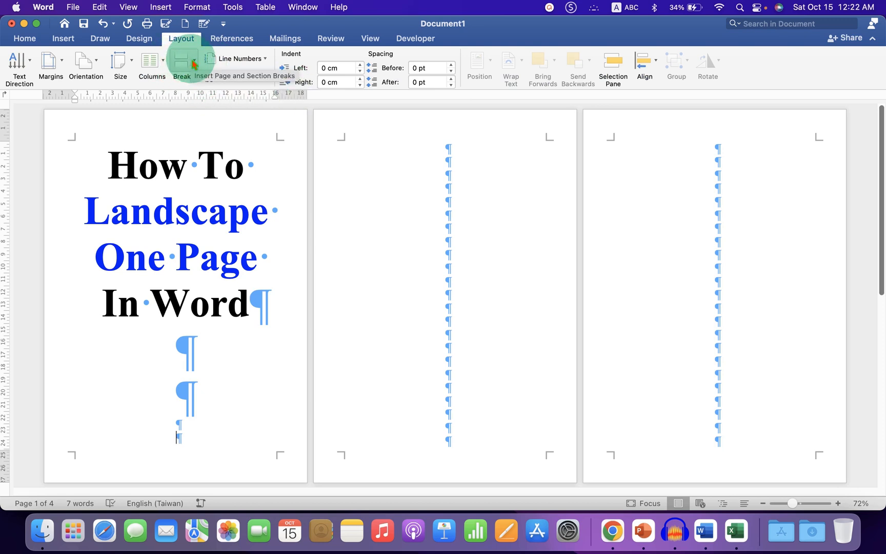
{"action": "left_click", "coordinate": [182, 64]}
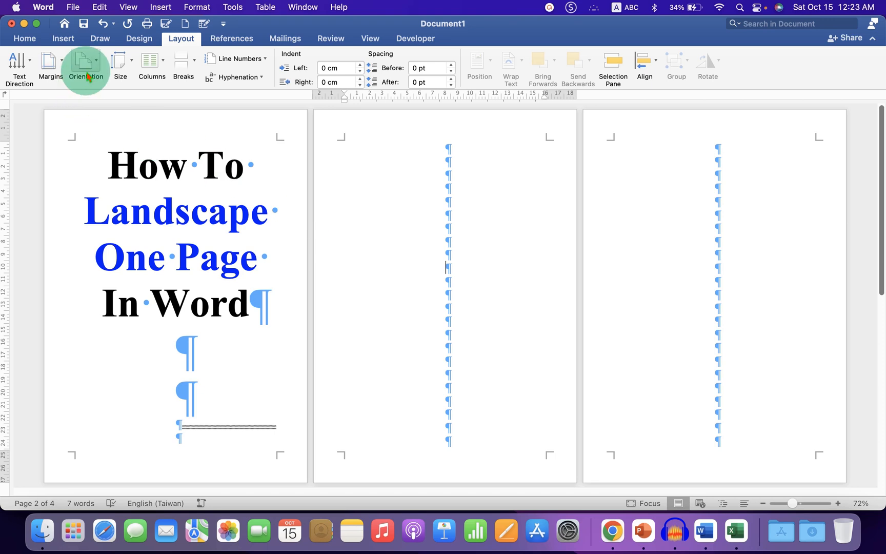
Set the new section from page two onward to Landscape orientation, keeping the title page portrait.
{"action": "left_click", "coordinate": [85, 67]}
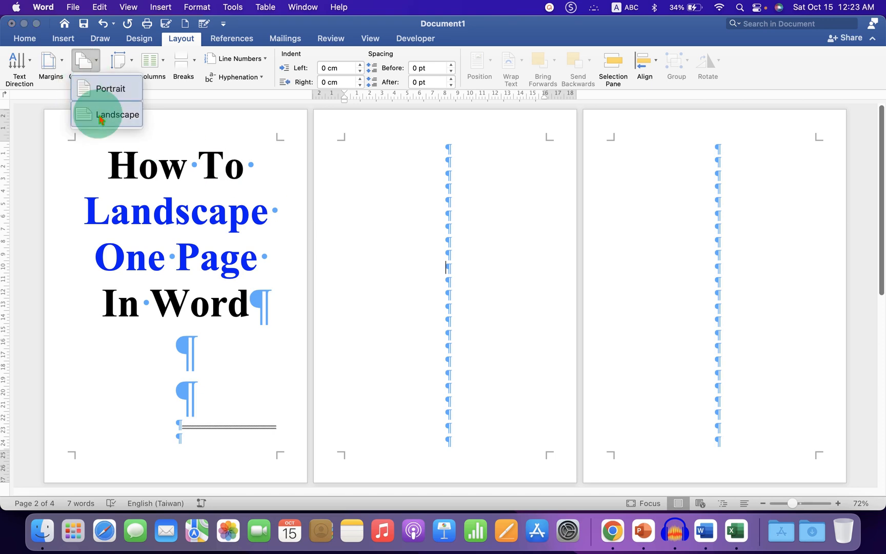
{"action": "left_click", "coordinate": [118, 114]}
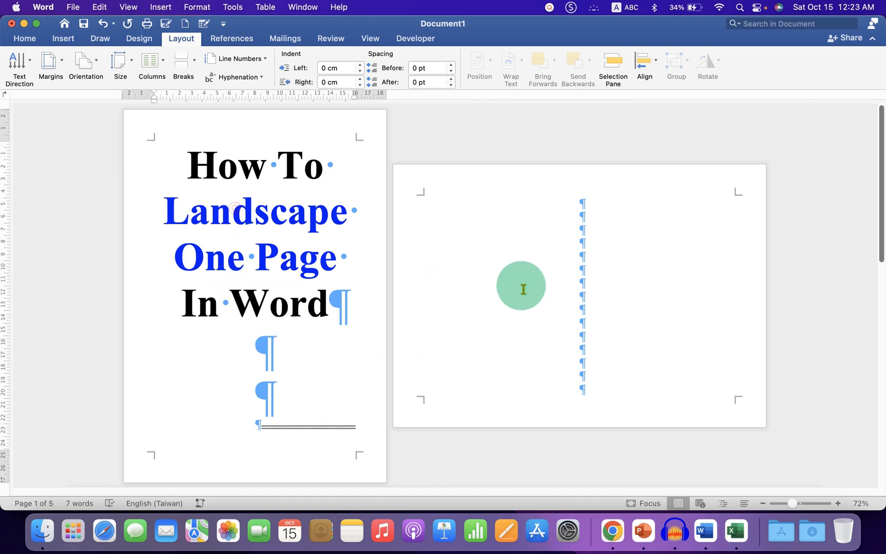
{"action": "scroll", "scroll_direction": "down", "scroll_amount": 3}
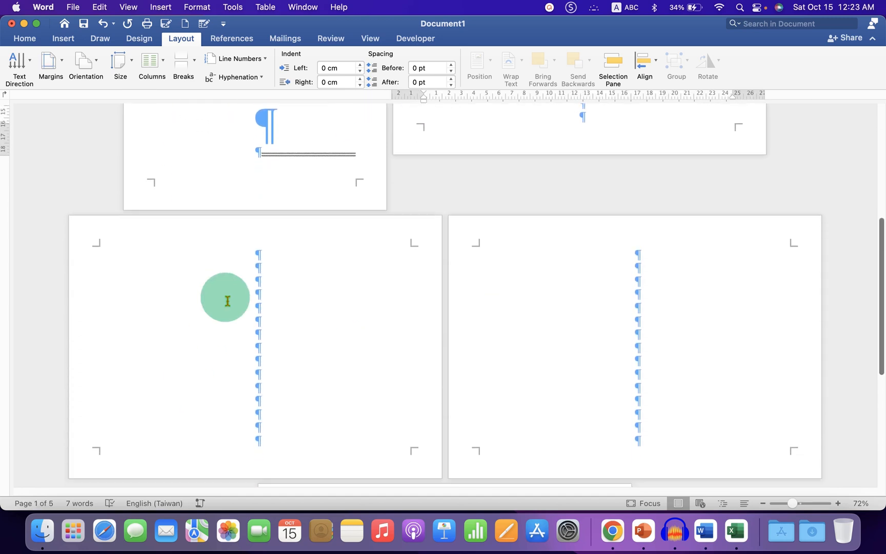
{"action": "scroll", "scroll_direction": "down", "scroll_amount": 3}
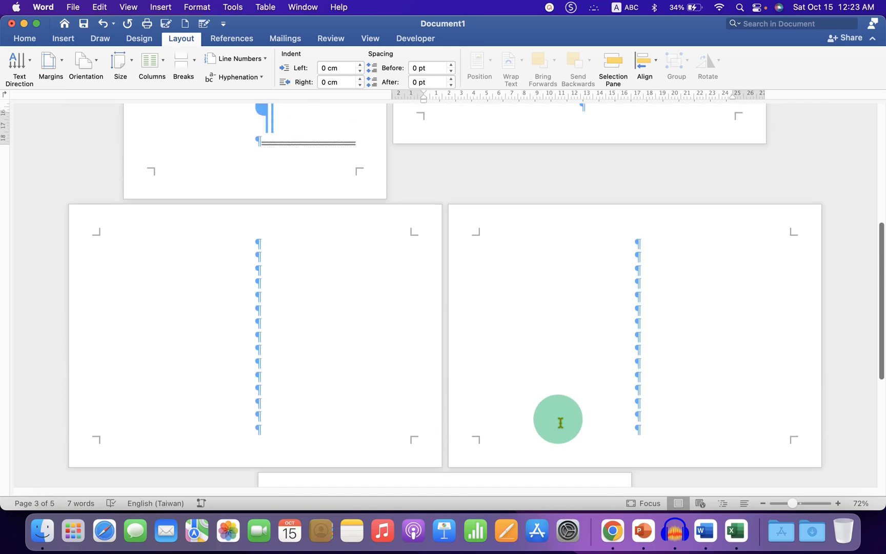
{"action": "scroll", "scroll_direction": "up", "scroll_amount": 3}
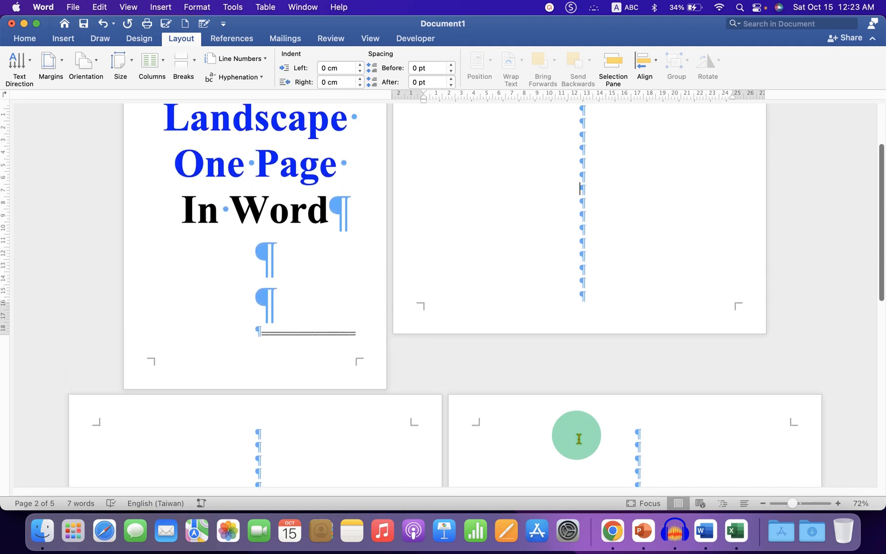
{"action": "scroll", "scroll_direction": "up", "scroll_amount": 3}
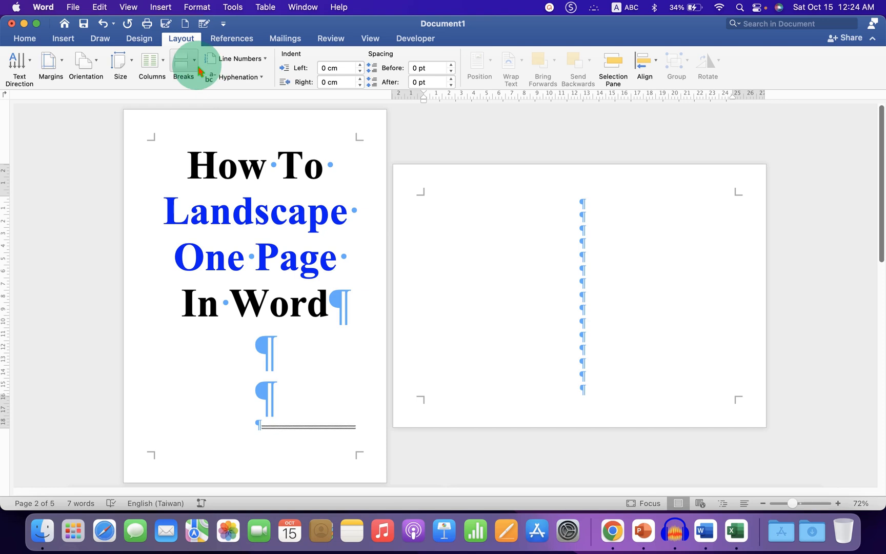
Insert a Continuous section break at the bottom of landscape page two.
{"action": "left_click", "coordinate": [182, 63]}
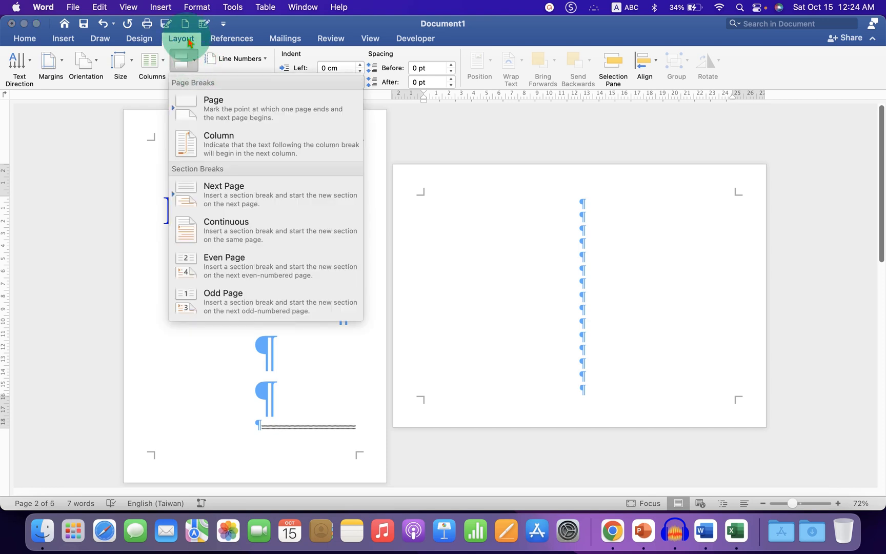
{"action": "left_click", "coordinate": [225, 230]}
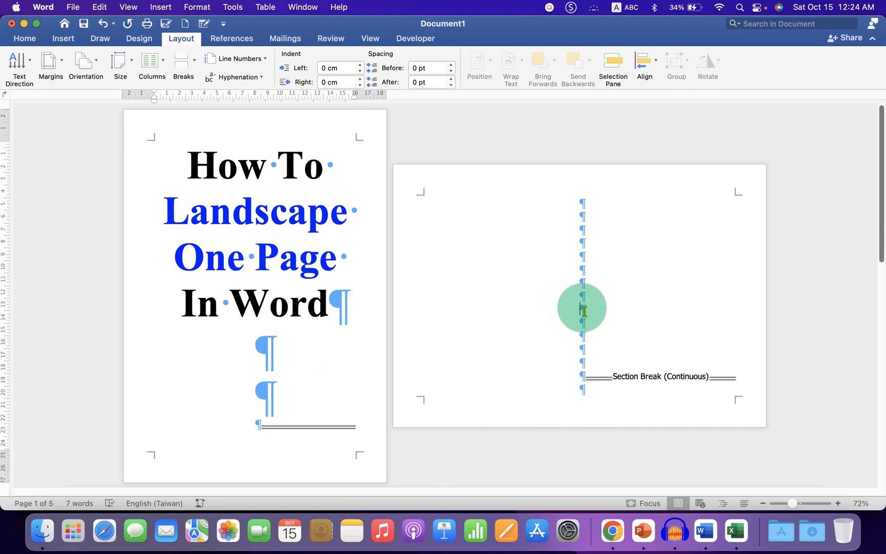
{"action": "scroll", "scroll_direction": "down", "scroll_amount": 3}
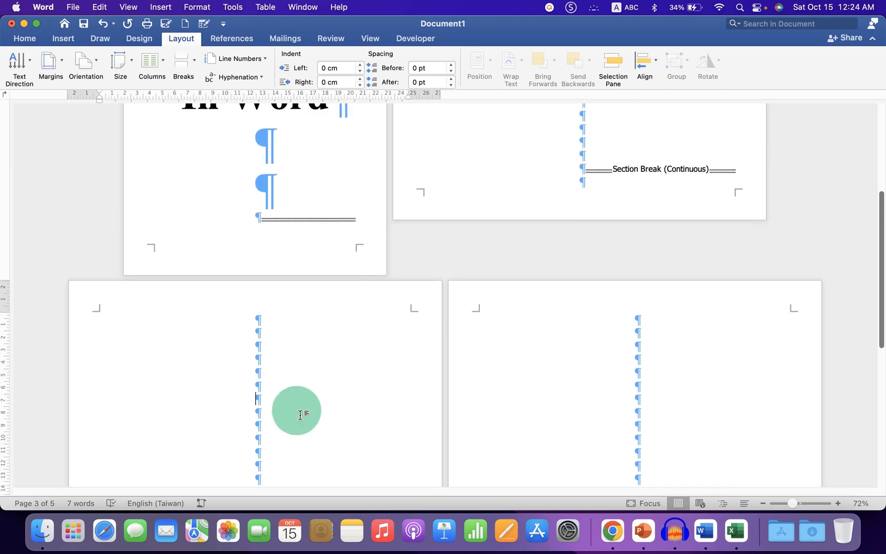
Set the section starting on page three back to Portrait and zoom out to view all pages.
{"action": "scroll", "scroll_direction": "down", "scroll_amount": 3}
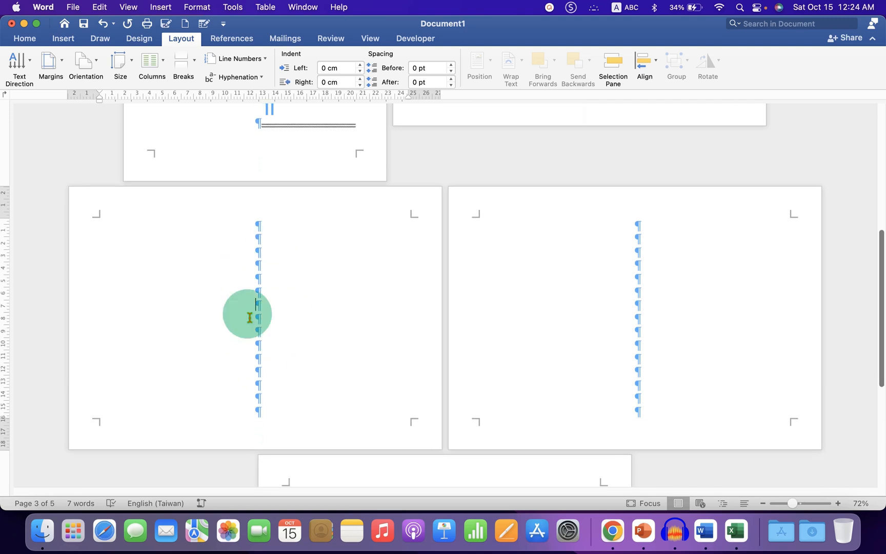
{"action": "mouse_move", "coordinate": [272, 306]}
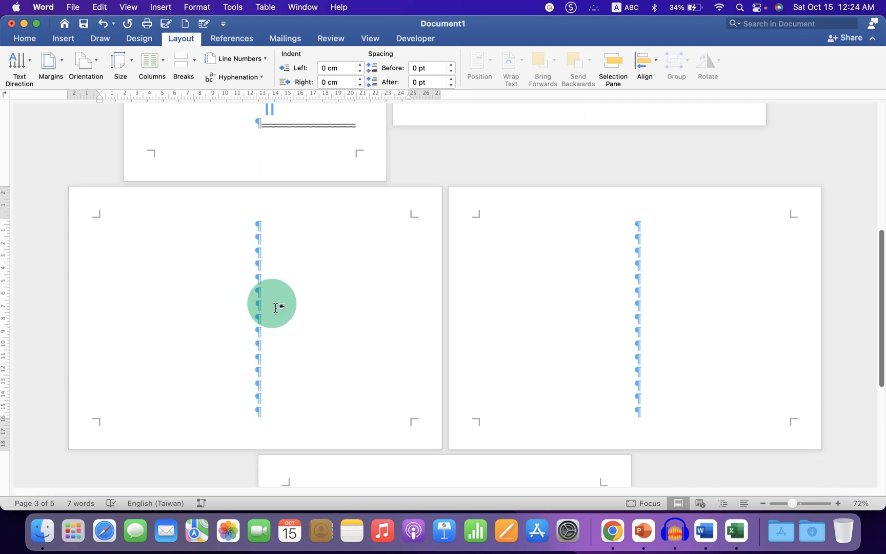
{"action": "mouse_move", "coordinate": [240, 330]}
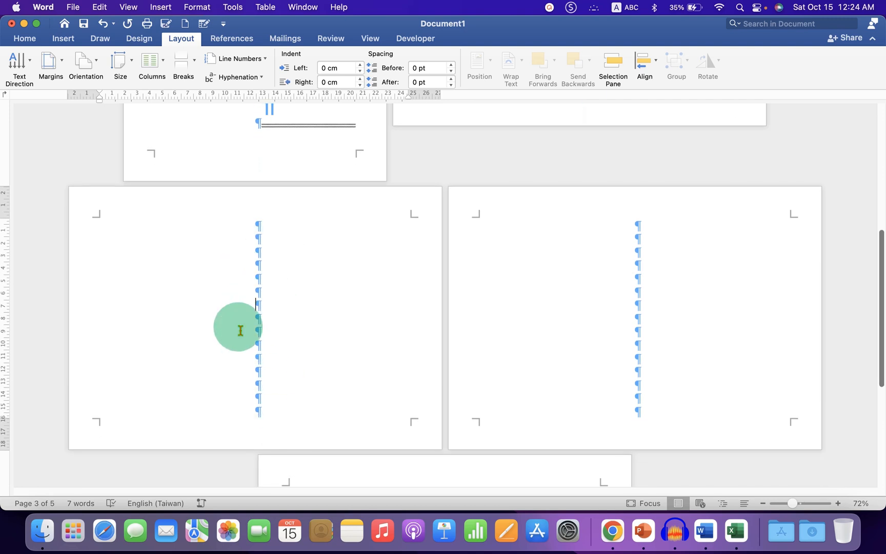
{"action": "left_click", "coordinate": [85, 67]}
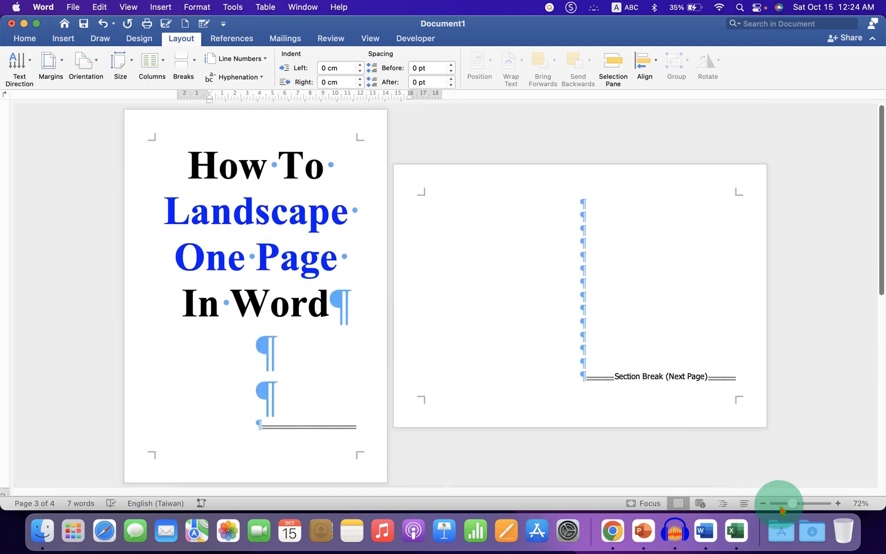
{"action": "left_click", "coordinate": [762, 502]}
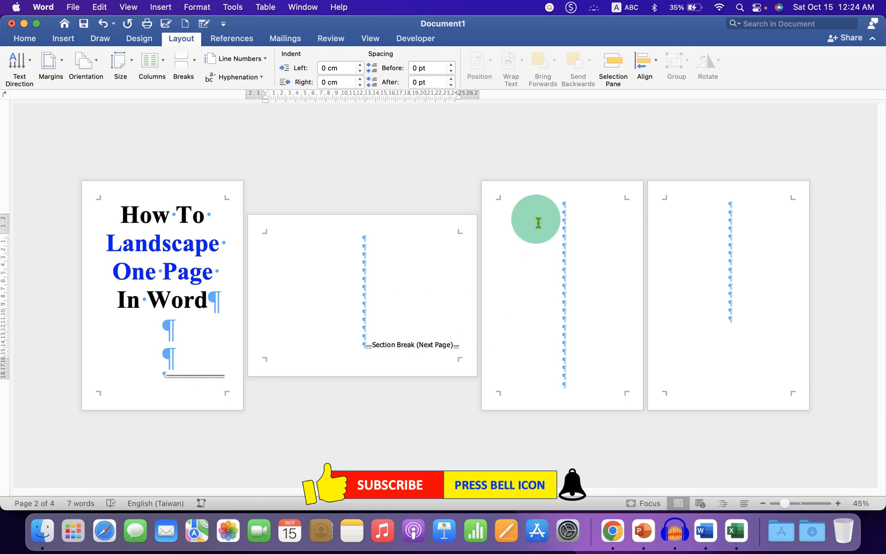
{"action": "mouse_move", "coordinate": [706, 243]}
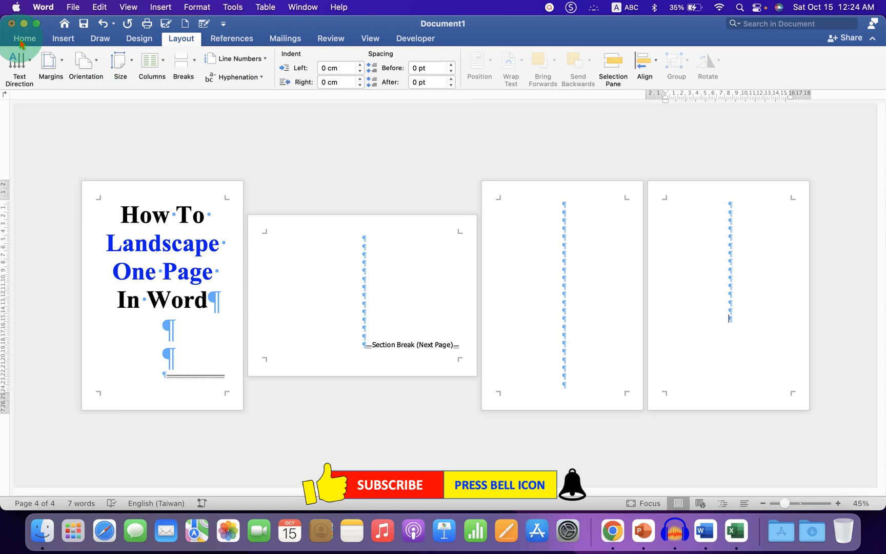
Turn off Show/Hide ¶ from the Home tab and place the cursor on the last page.
{"action": "left_click", "coordinate": [23, 38]}
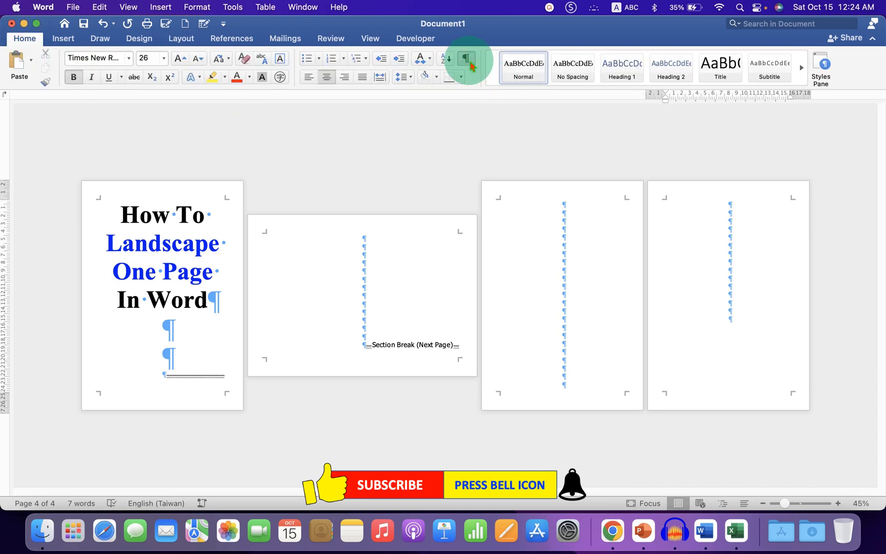
{"action": "left_click", "coordinate": [464, 59]}
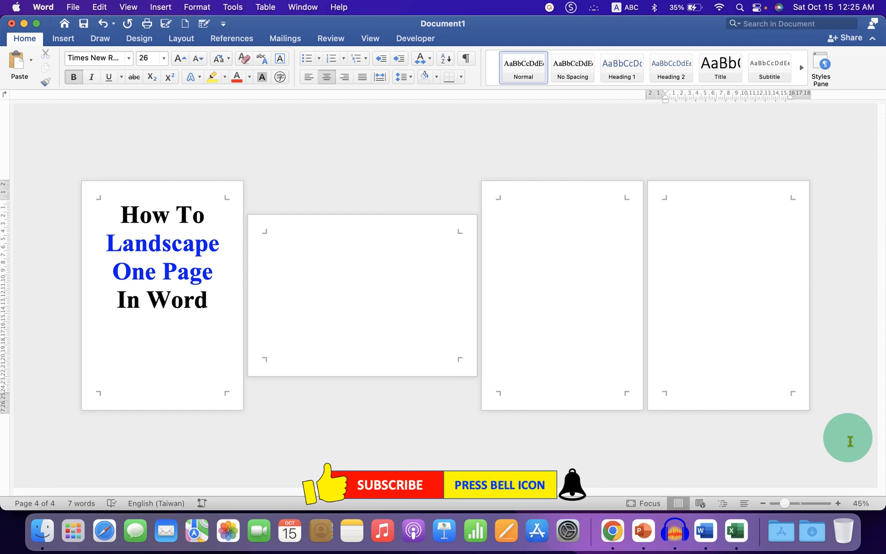
{"action": "left_click", "coordinate": [729, 318]}
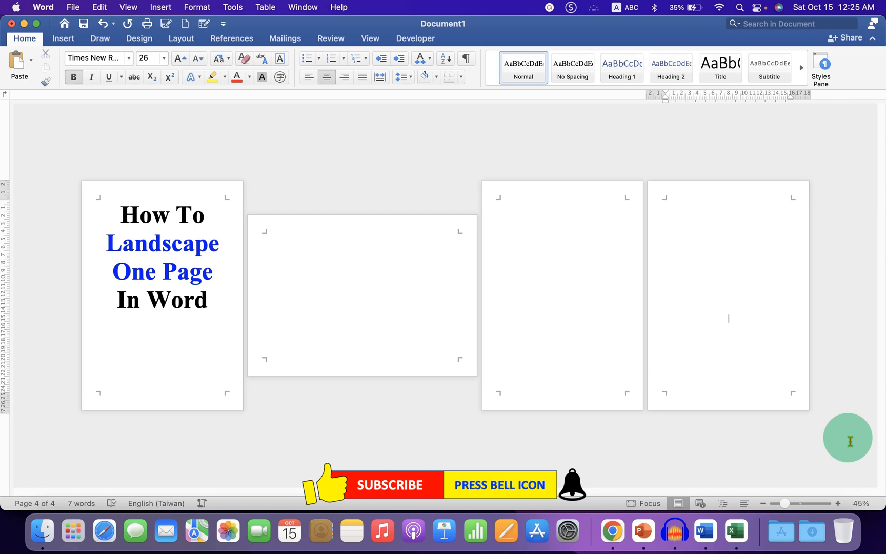